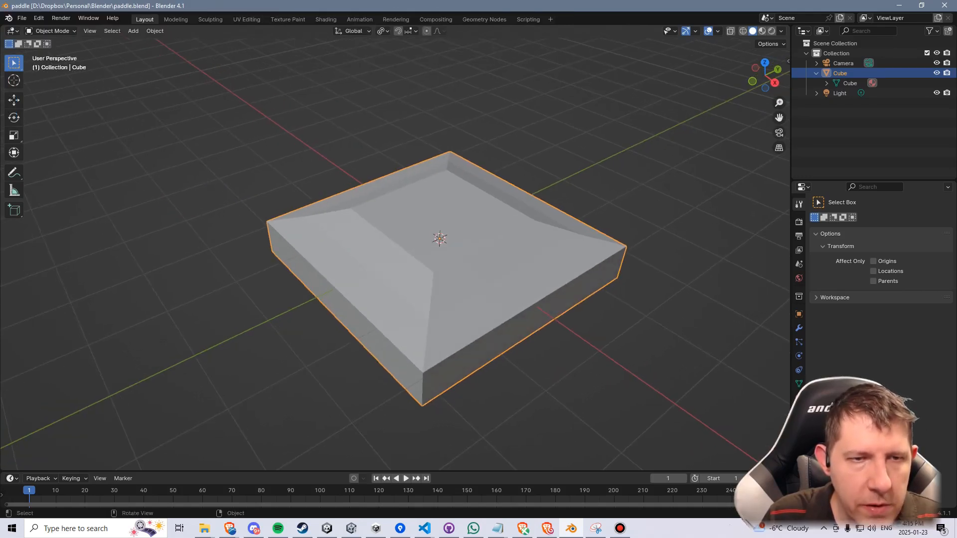
# Step: Enter Edit Mode on the paddle cube with all of its faces selected
pyautogui.press('Tab')
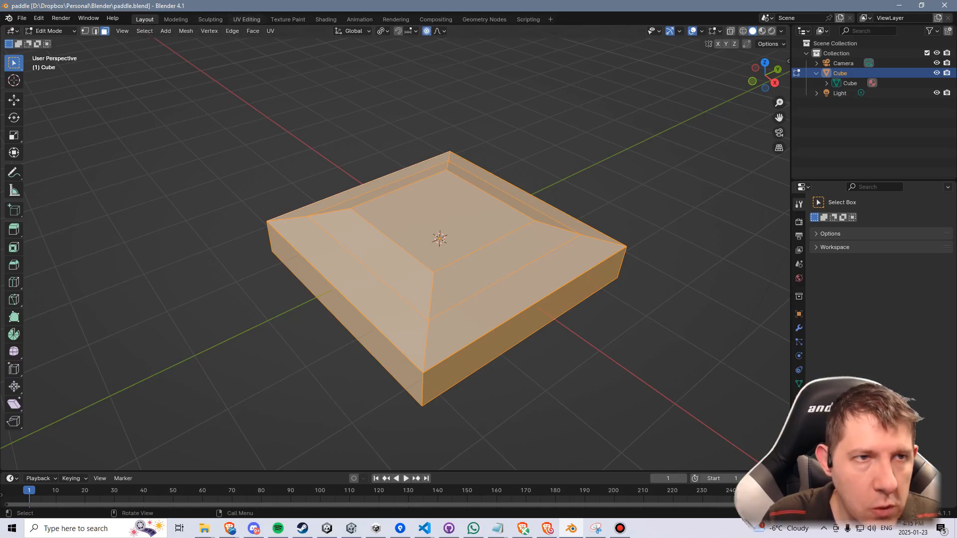
# Step: In the UV Editing workspace, unwrap the paddle with Smart UV Project at default settings
pyautogui.click(245, 19)
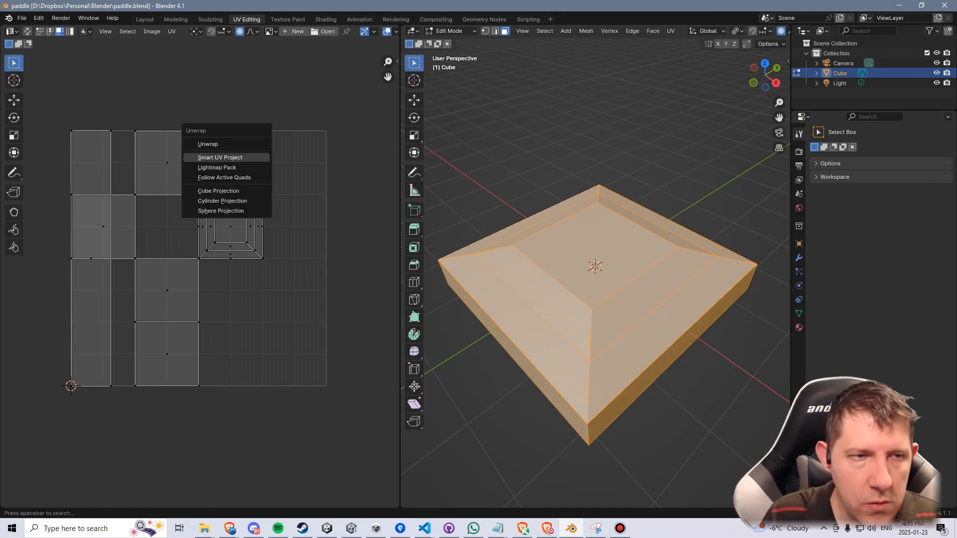
pyautogui.click(219, 157)
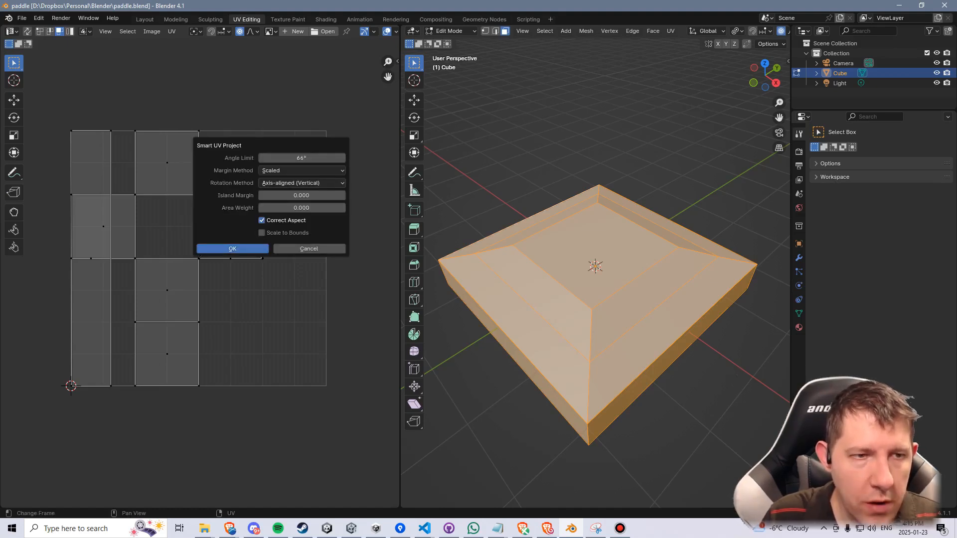
pyautogui.click(232, 249)
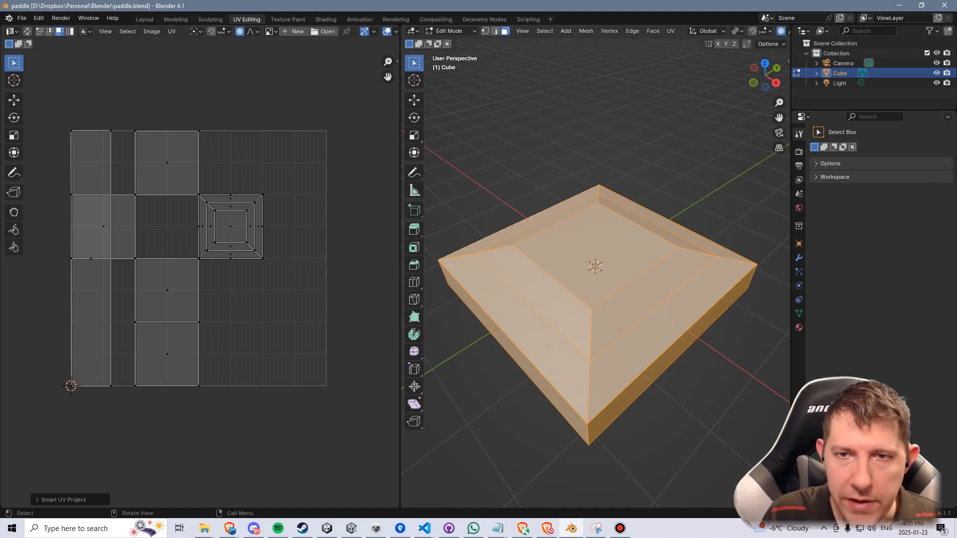
pyautogui.moveTo(799, 328)
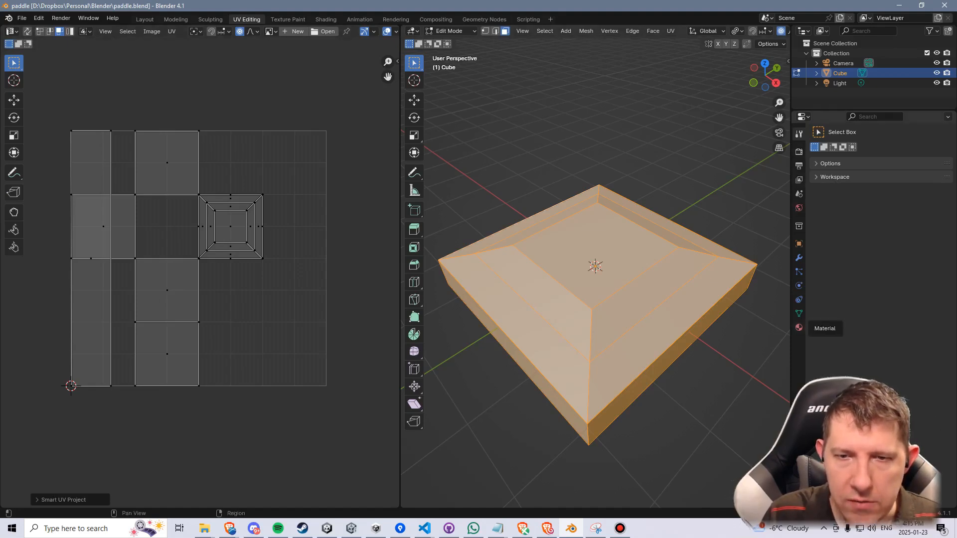
# Step: In Material Properties, create Material.001 for the sloped ring of faces
pyautogui.click(799, 329)
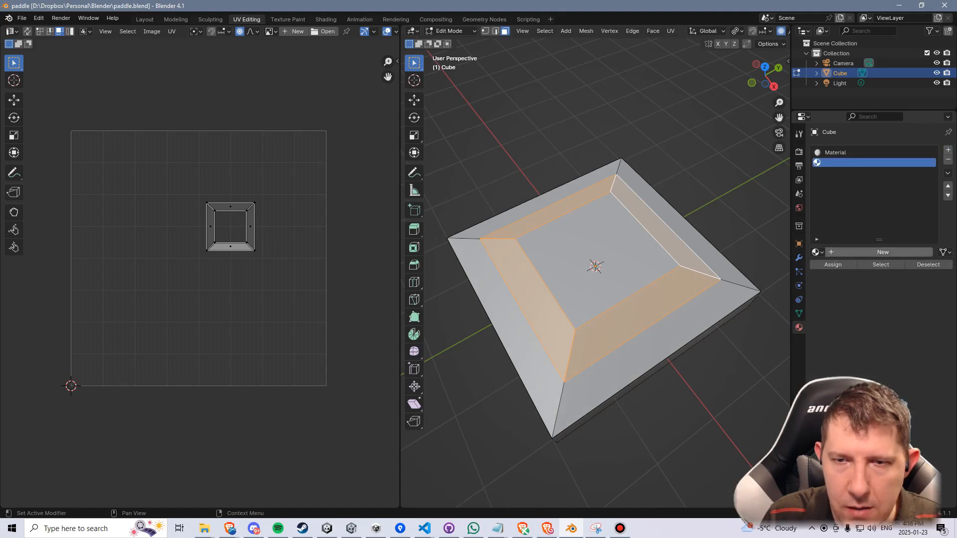
pyautogui.click(883, 252)
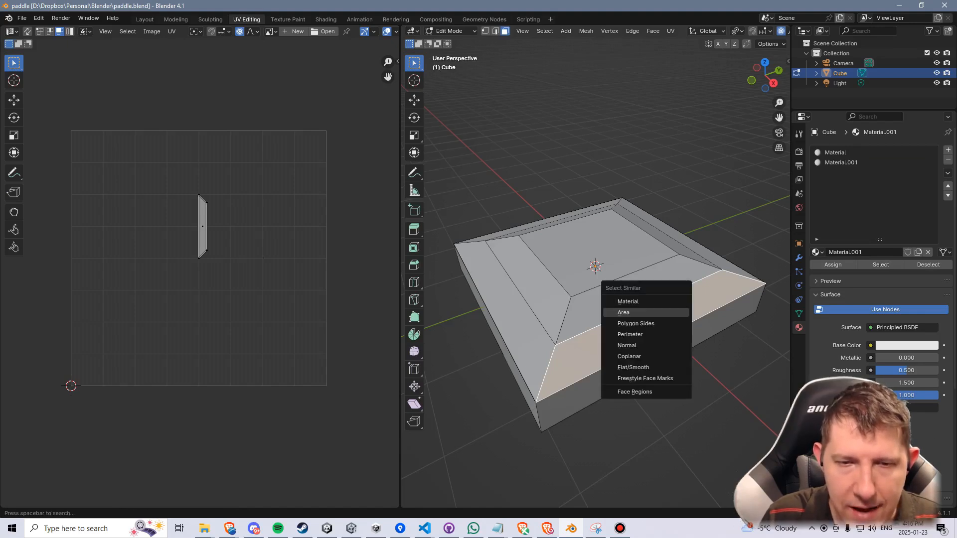
# Step: Select face groups by similar area and assign new materials up to Material.004
pyautogui.click(623, 312)
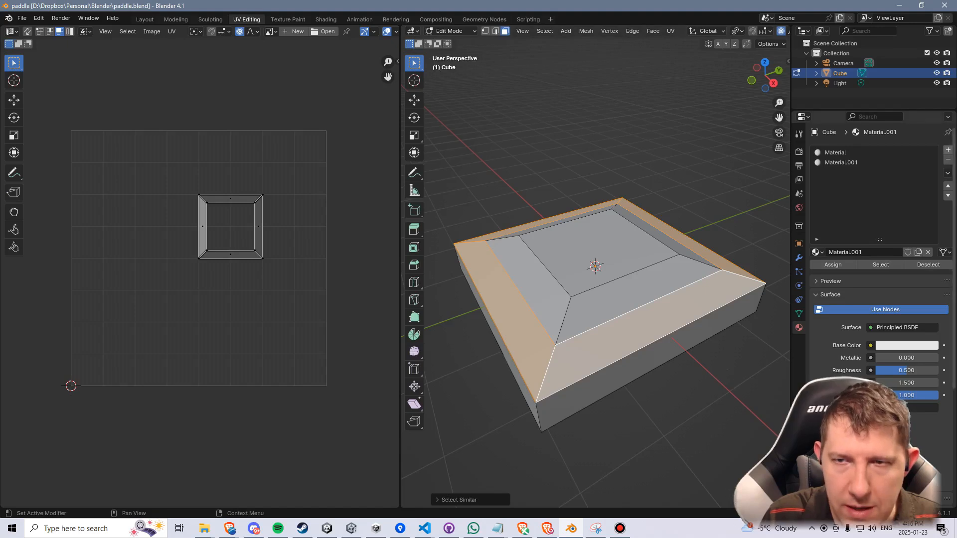
pyautogui.click(947, 149)
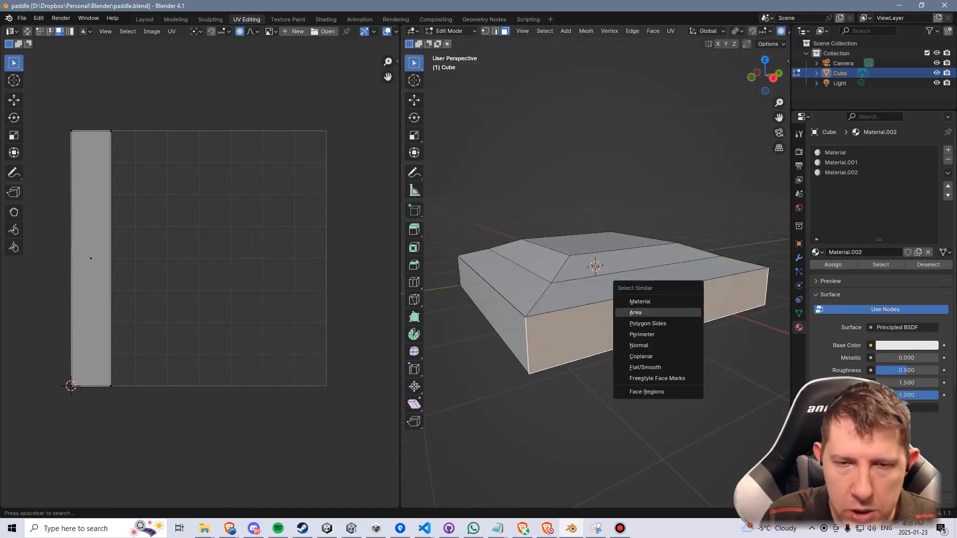
pyautogui.click(640, 302)
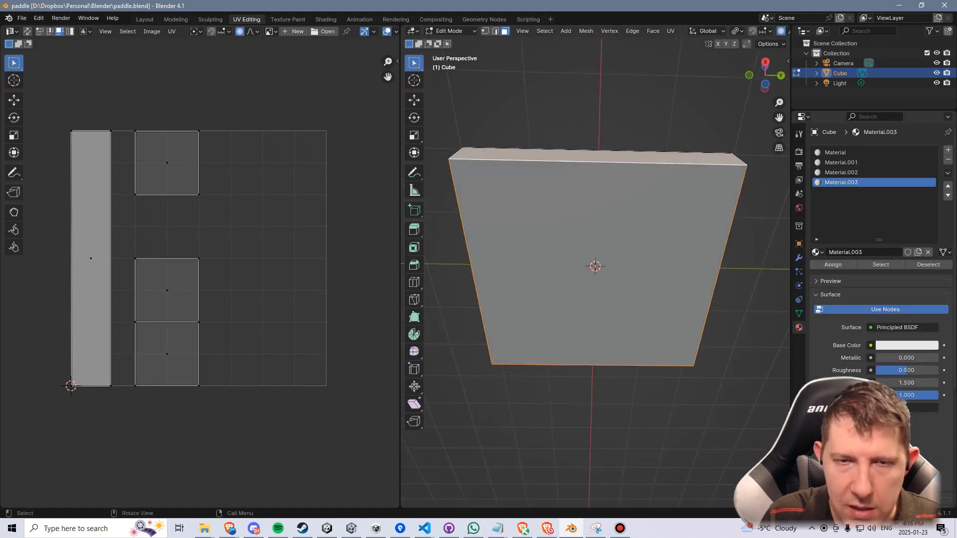
pyautogui.click(947, 149)
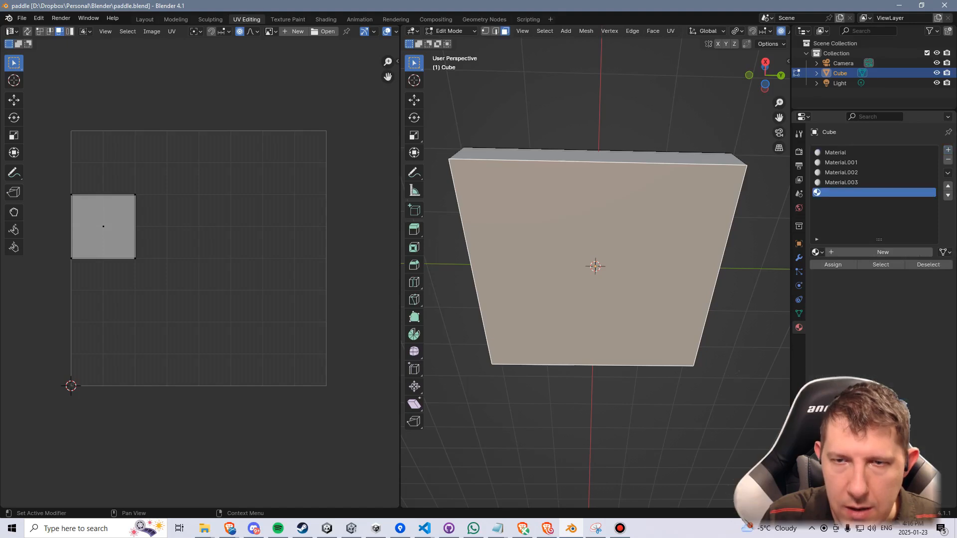
pyautogui.click(882, 252)
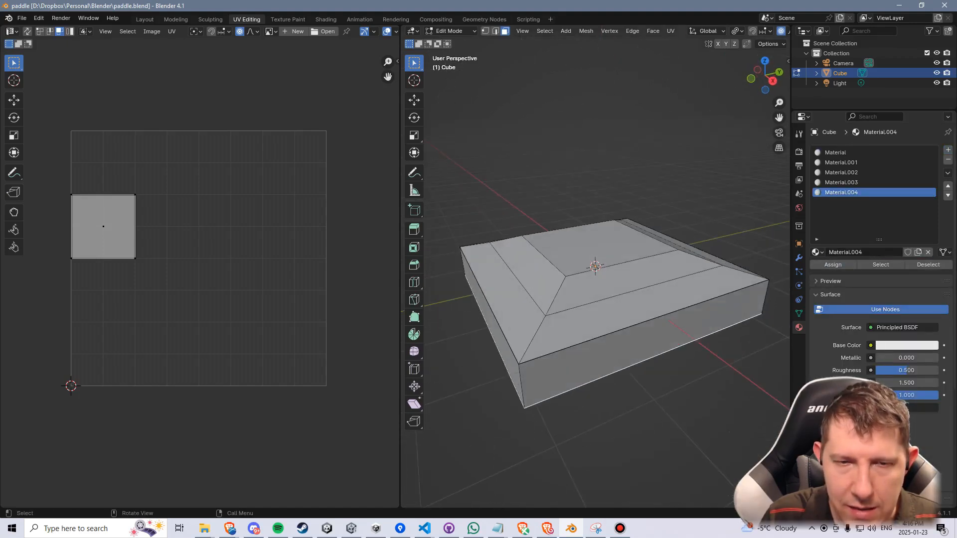
# Step: Start exporting the paddle via File > Export
pyautogui.click(22, 18)
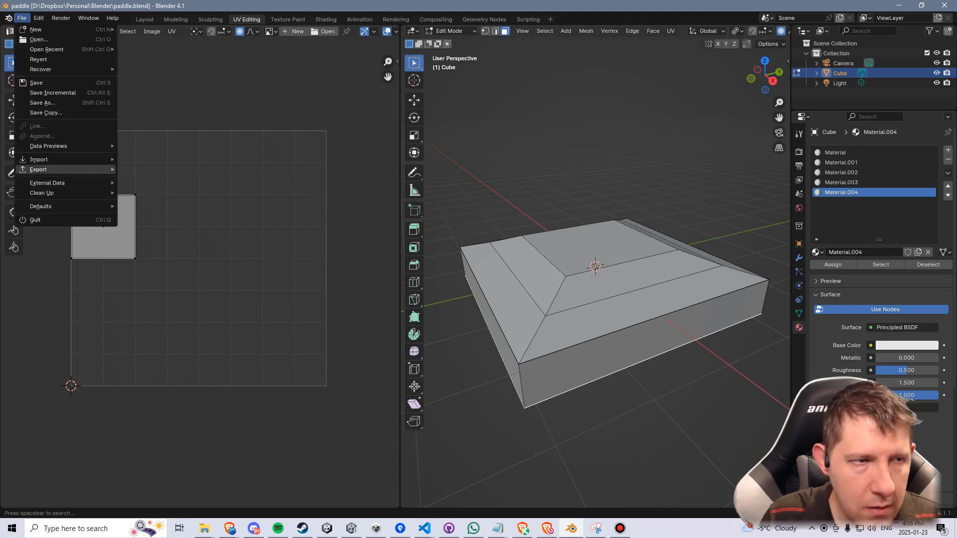
pyautogui.click(38, 169)
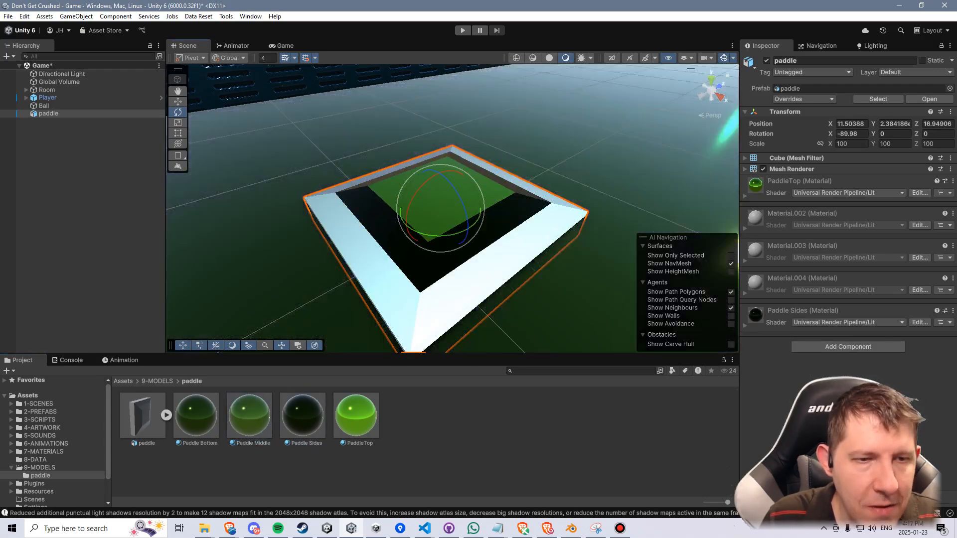
# Step: Assign the green Paddle Middle and PaddleTop materials to the imported paddle's slots
pyautogui.click(302, 416)
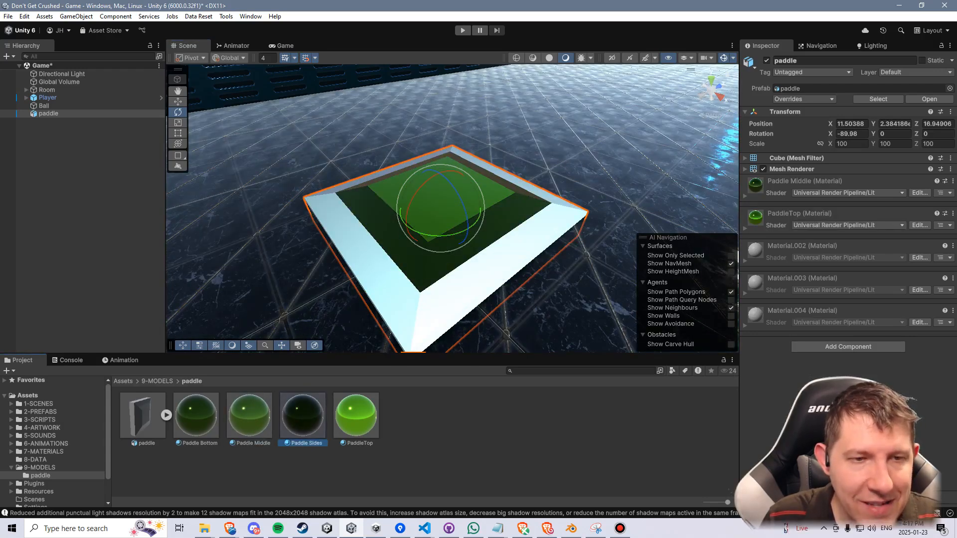